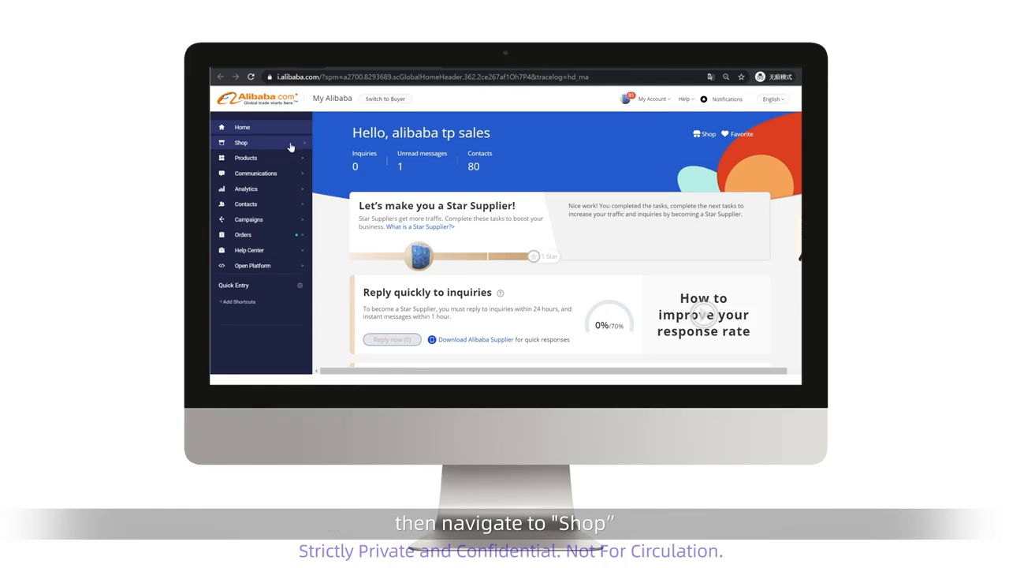
# Step: Reach the Manage Company Information form via Shop and Edit Profile
pyautogui.click(242, 141)
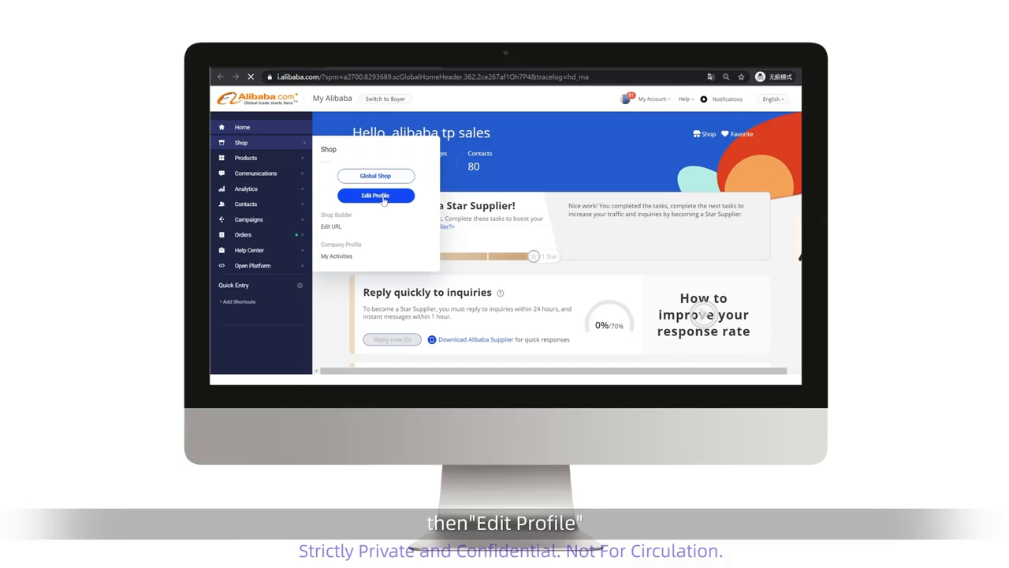
pyautogui.click(375, 196)
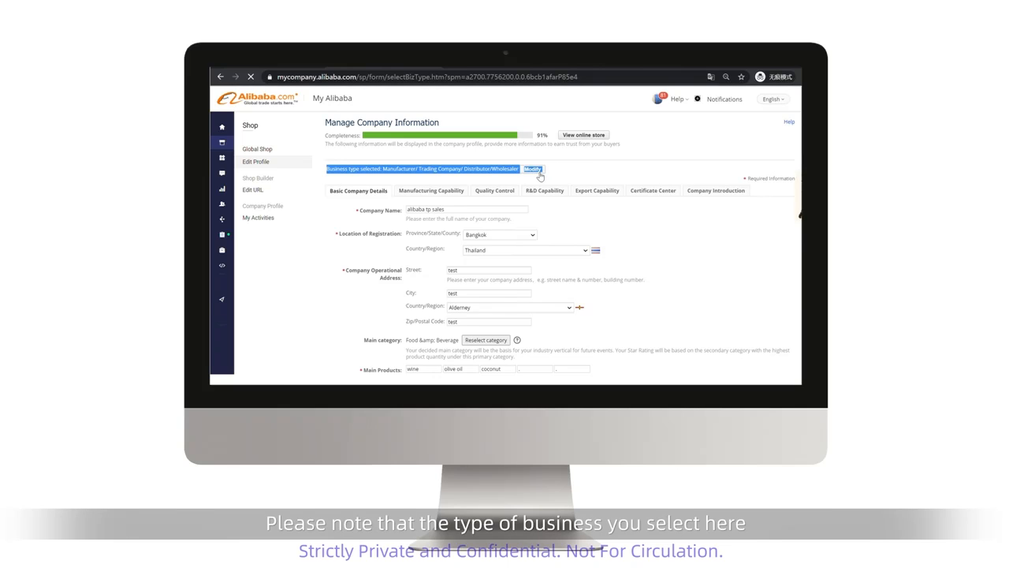
# Step: Modify the business type to Manufacturer, Trading Company and Distributor/Wholesaler and review the resulting sections
pyautogui.click(533, 169)
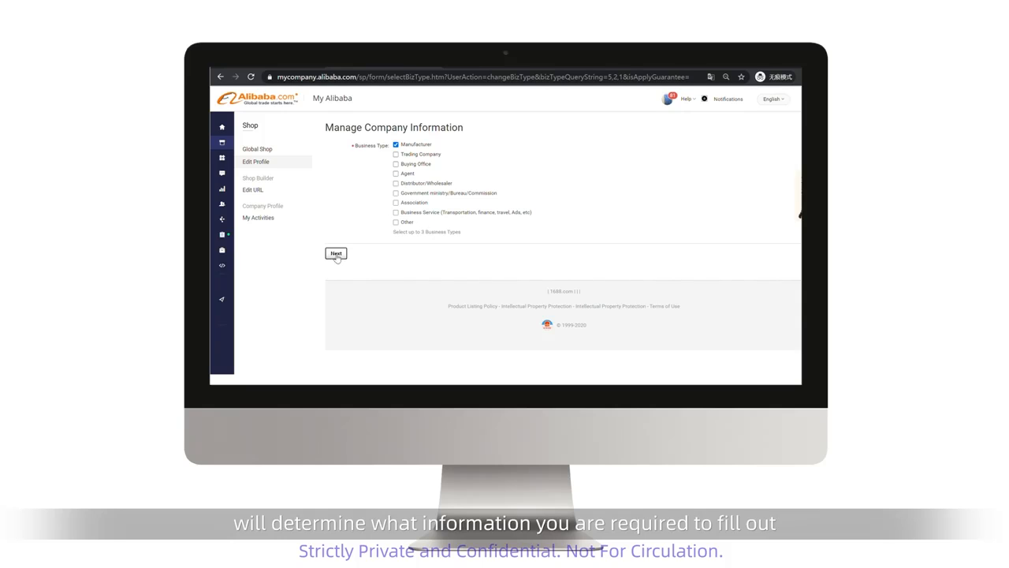
pyautogui.click(336, 253)
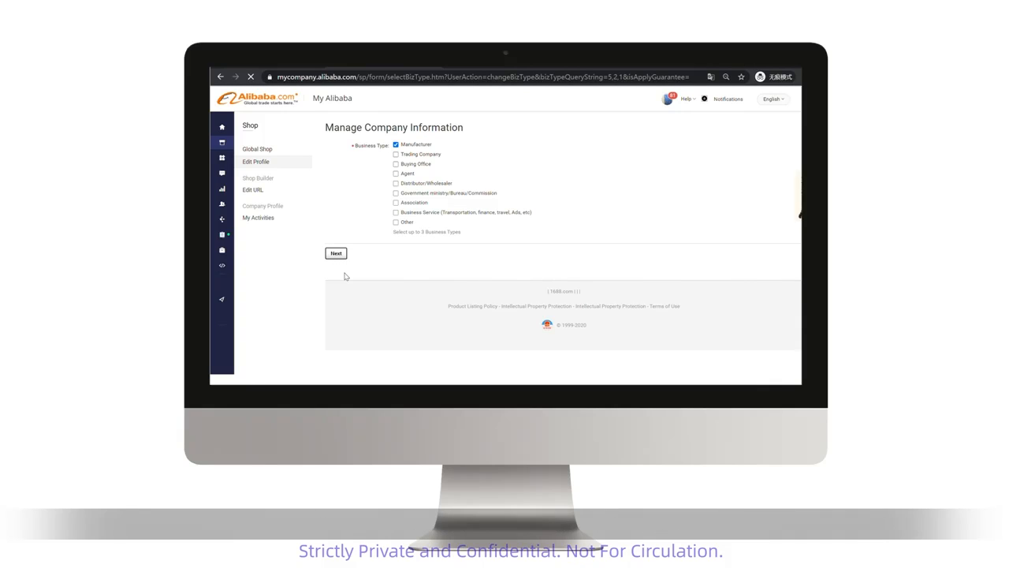
pyautogui.moveTo(375, 243)
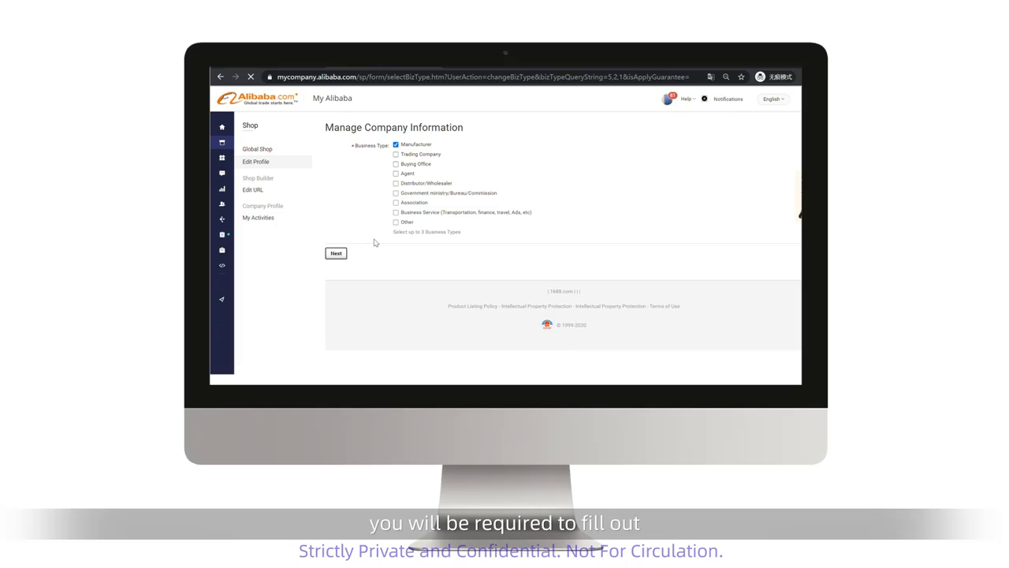
pyautogui.click(336, 252)
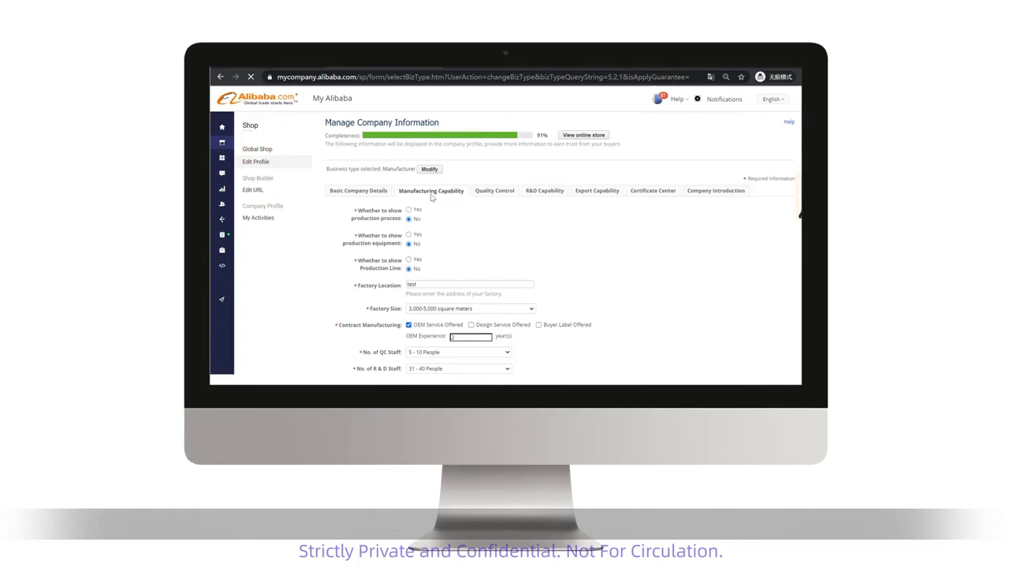
pyautogui.click(429, 169)
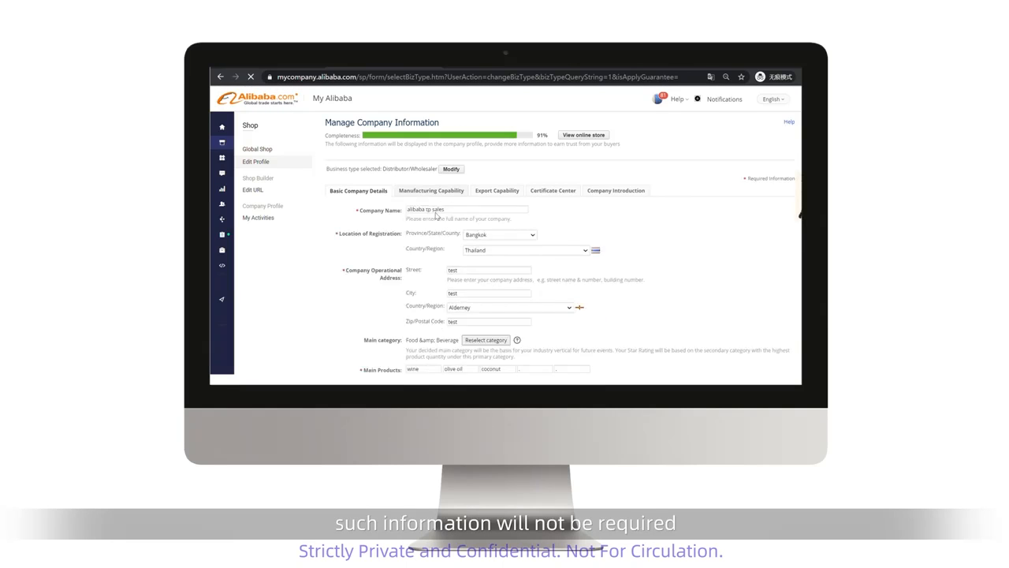
pyautogui.click(432, 189)
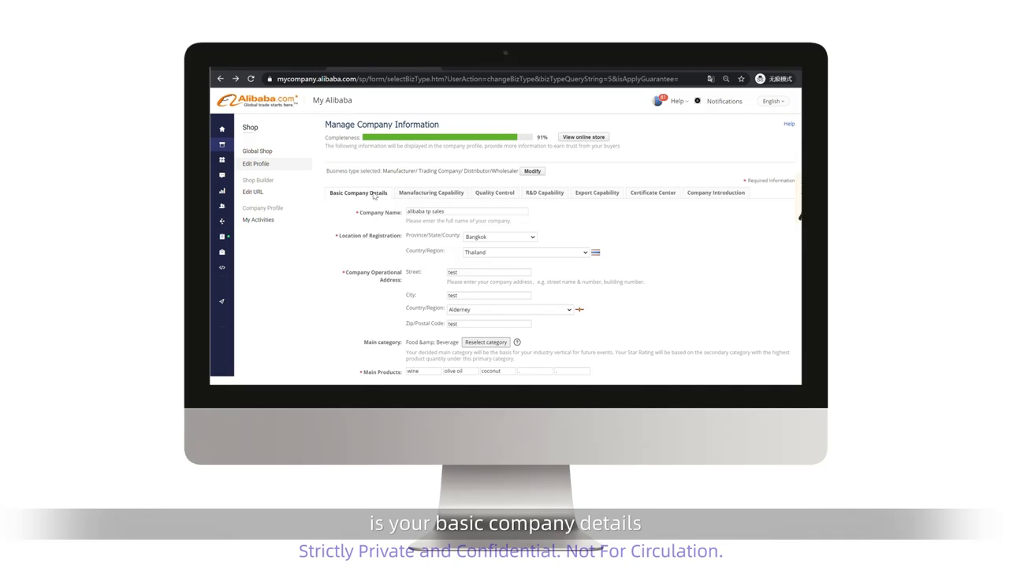
# Step: Review Basic Company Details and move to the Quality Control section
pyautogui.scroll(-3)
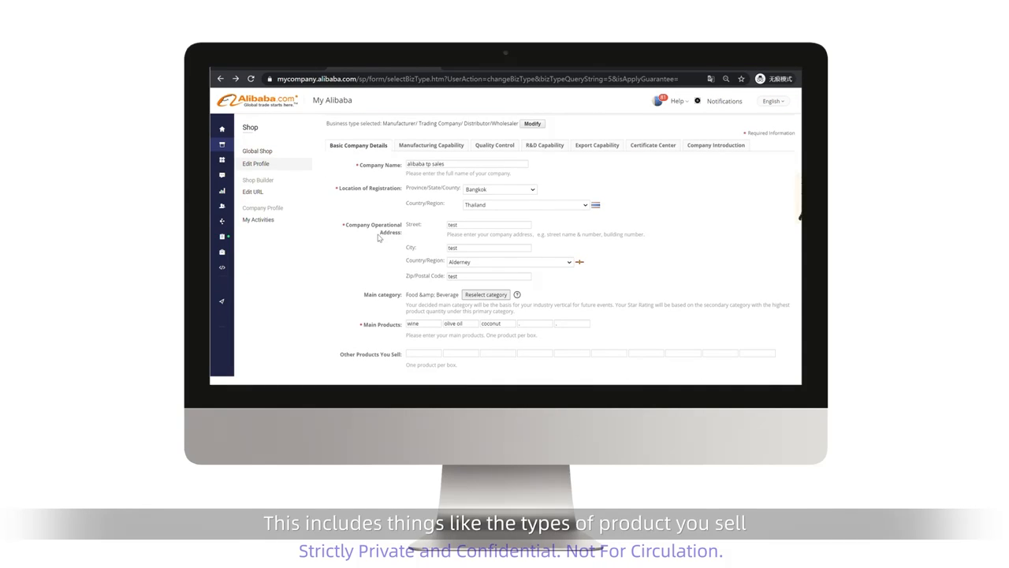
pyautogui.scroll(-3)
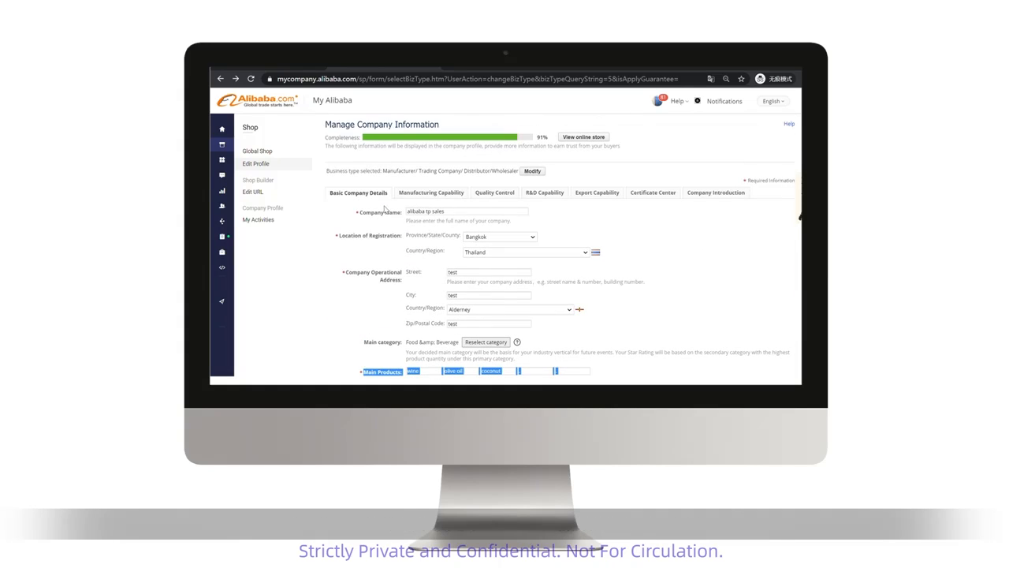
pyautogui.click(432, 192)
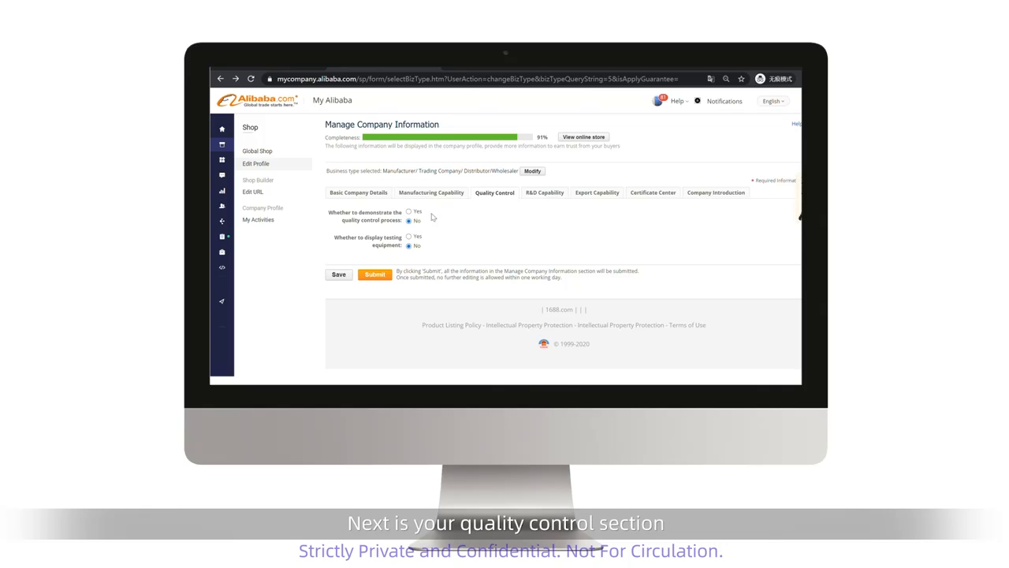
# Step: Review the R&D and Export Capability sections, then move to Company Introduction
pyautogui.click(544, 192)
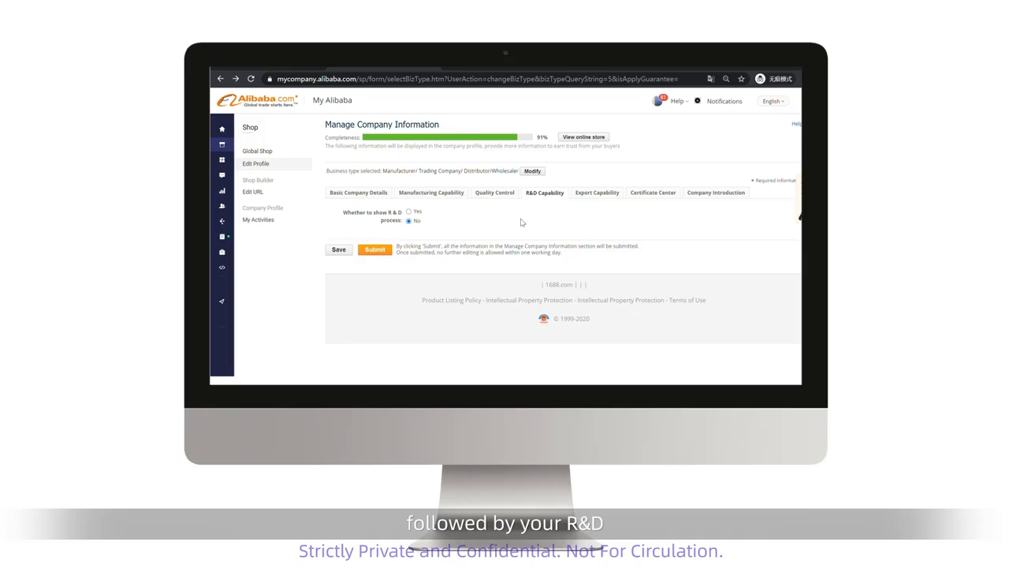
pyautogui.moveTo(442, 227)
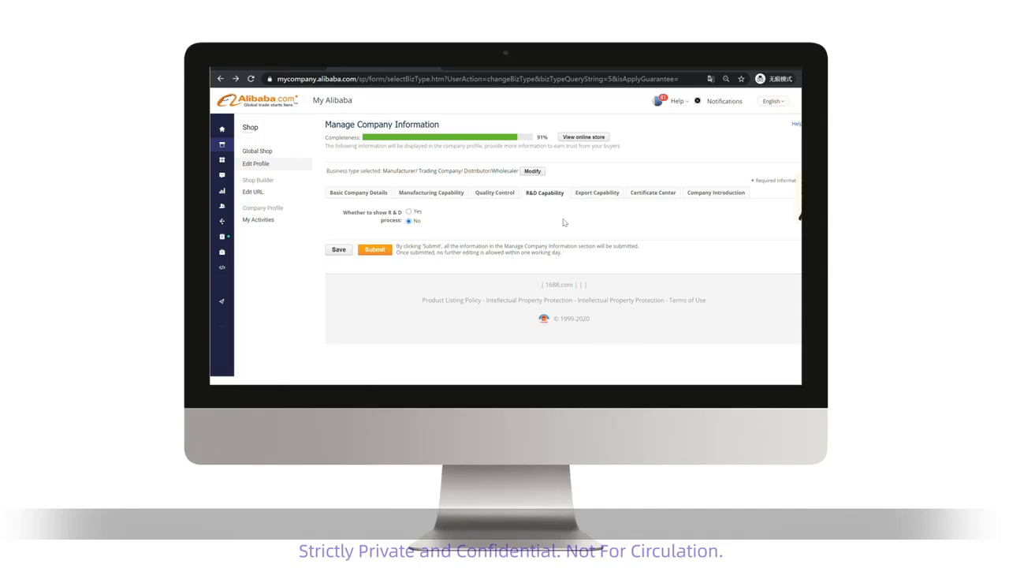
pyautogui.click(597, 192)
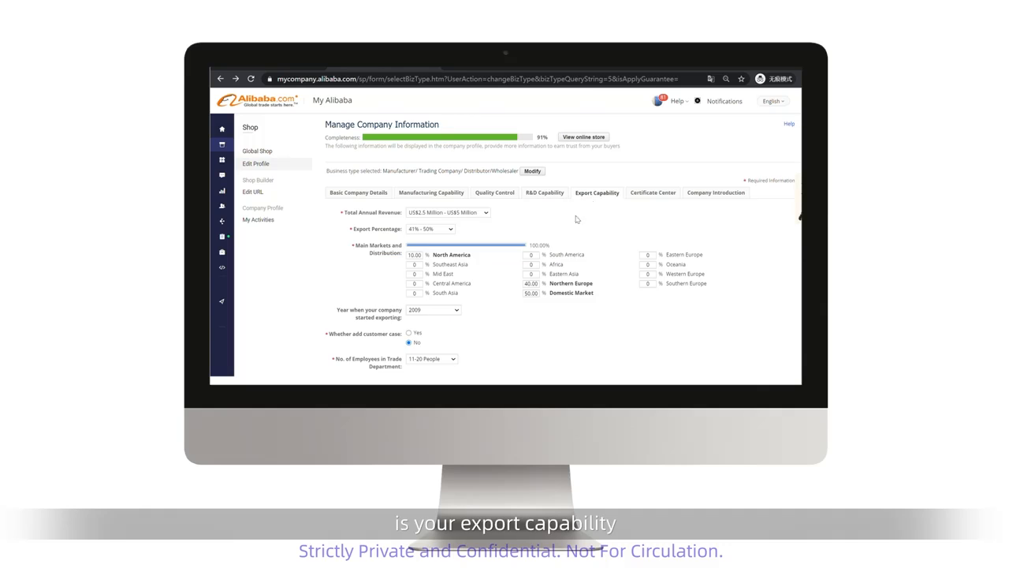
pyautogui.scroll(-3)
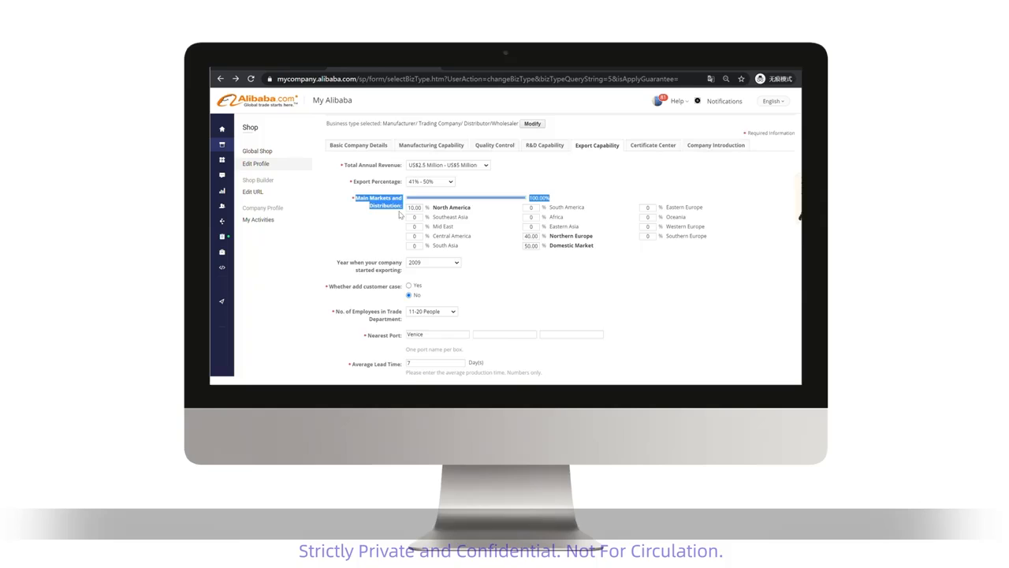
pyautogui.scroll(-3)
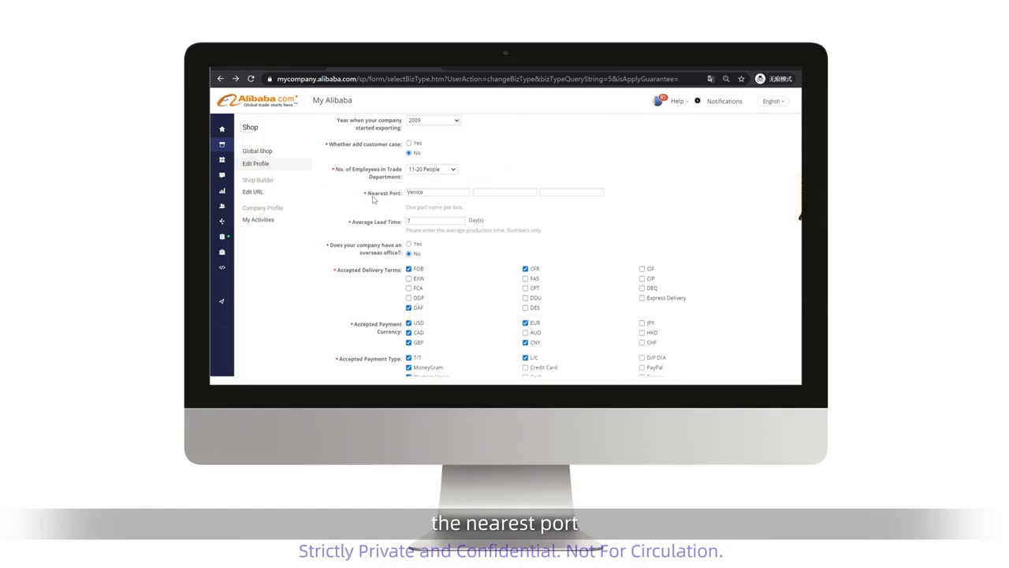
pyautogui.scroll(-3)
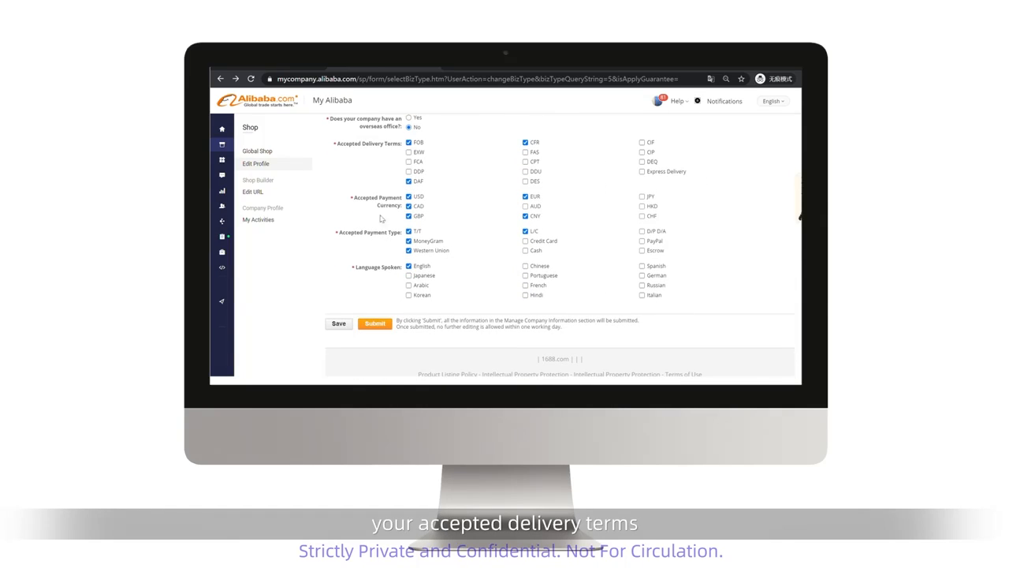
pyautogui.doubleClick(377, 143)
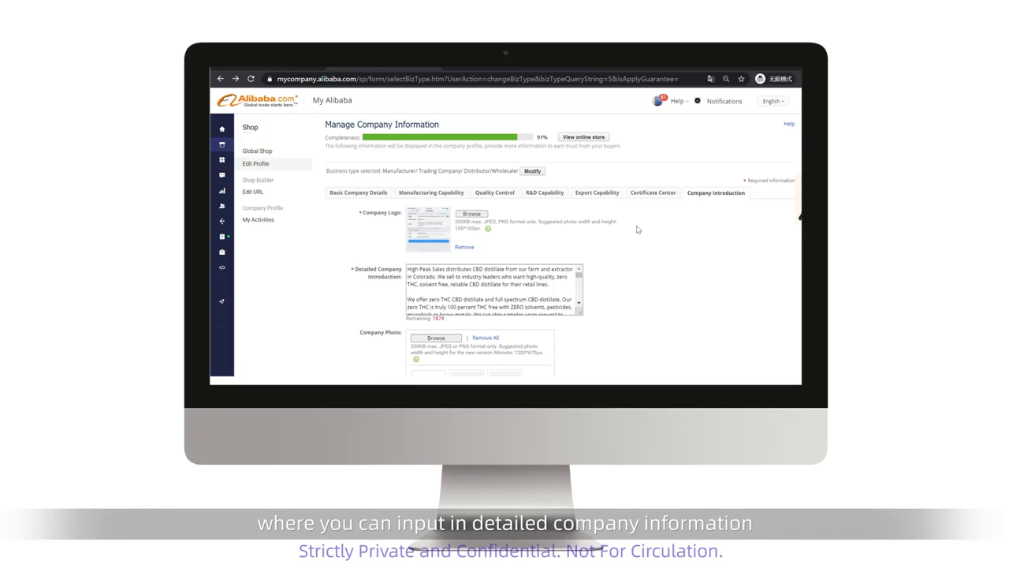
# Step: Review the Company Introduction and view AMITY MEDICARE CO., LTD.'s online store page
pyautogui.scroll(-3)
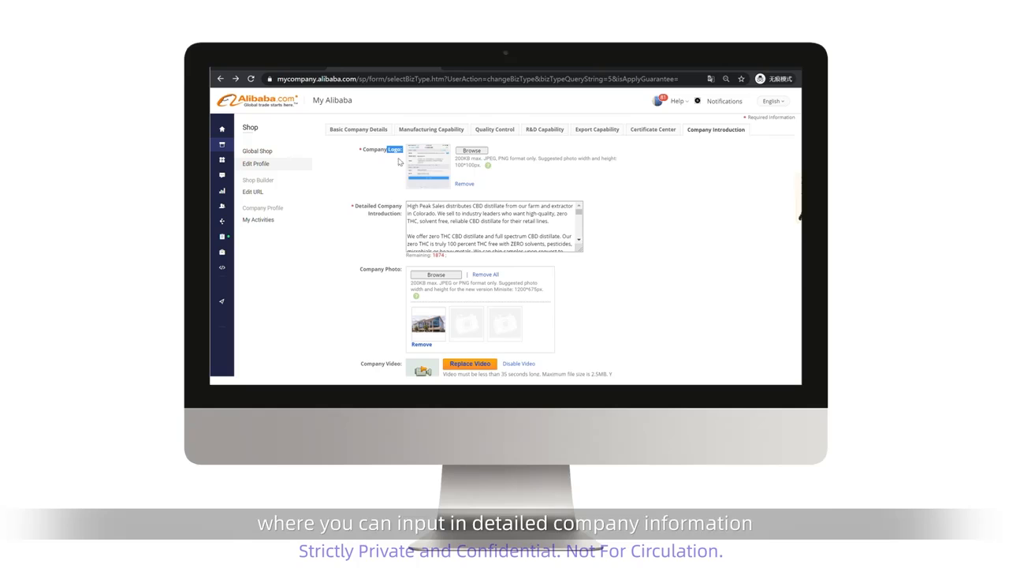
pyautogui.scroll(-3)
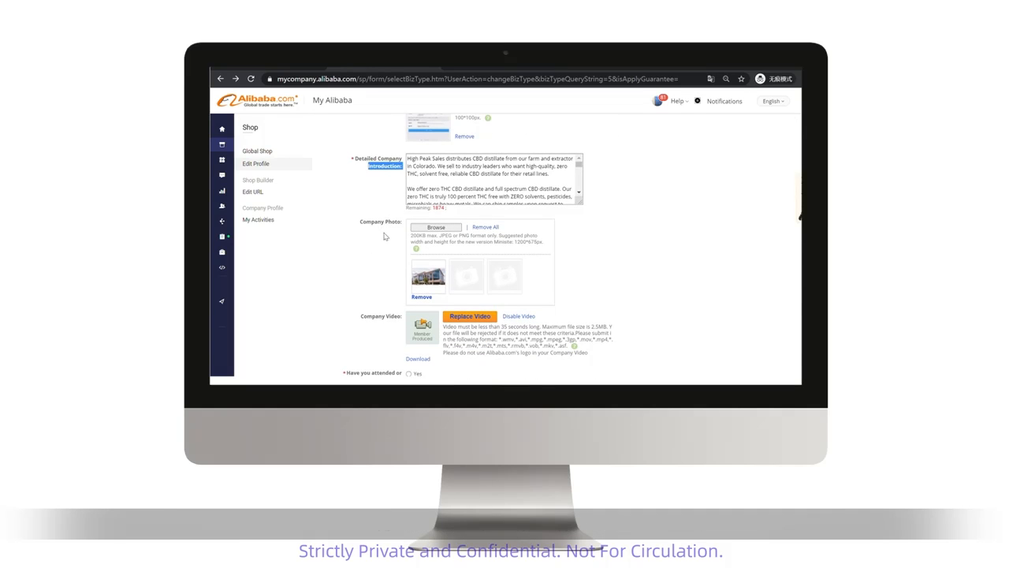
pyautogui.scroll(-3)
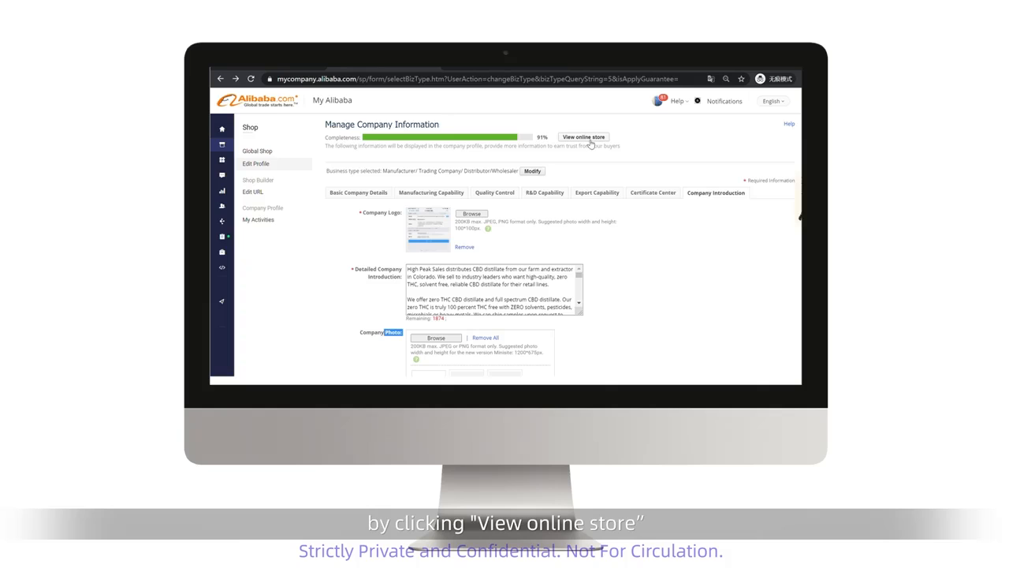
pyautogui.click(583, 136)
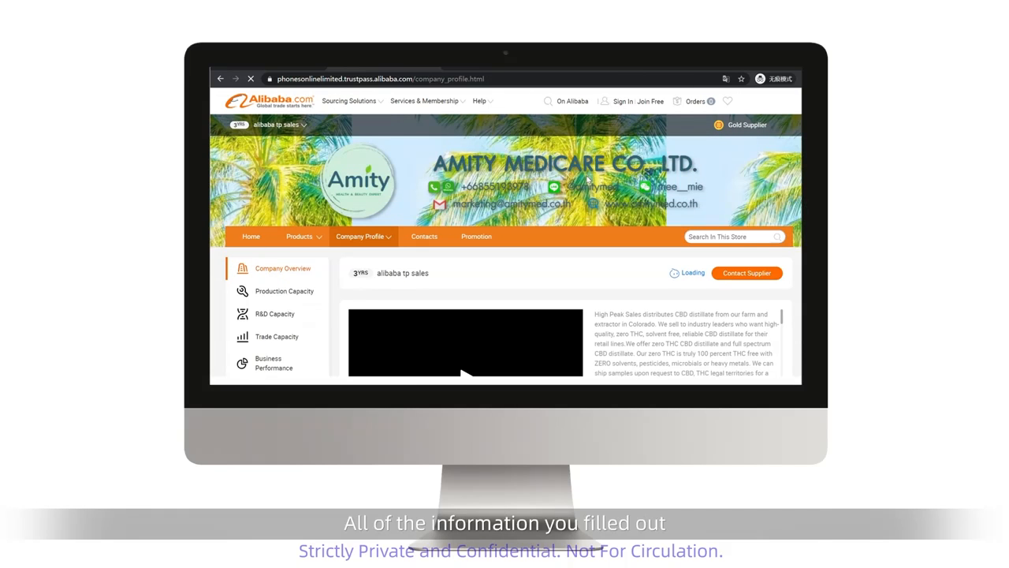